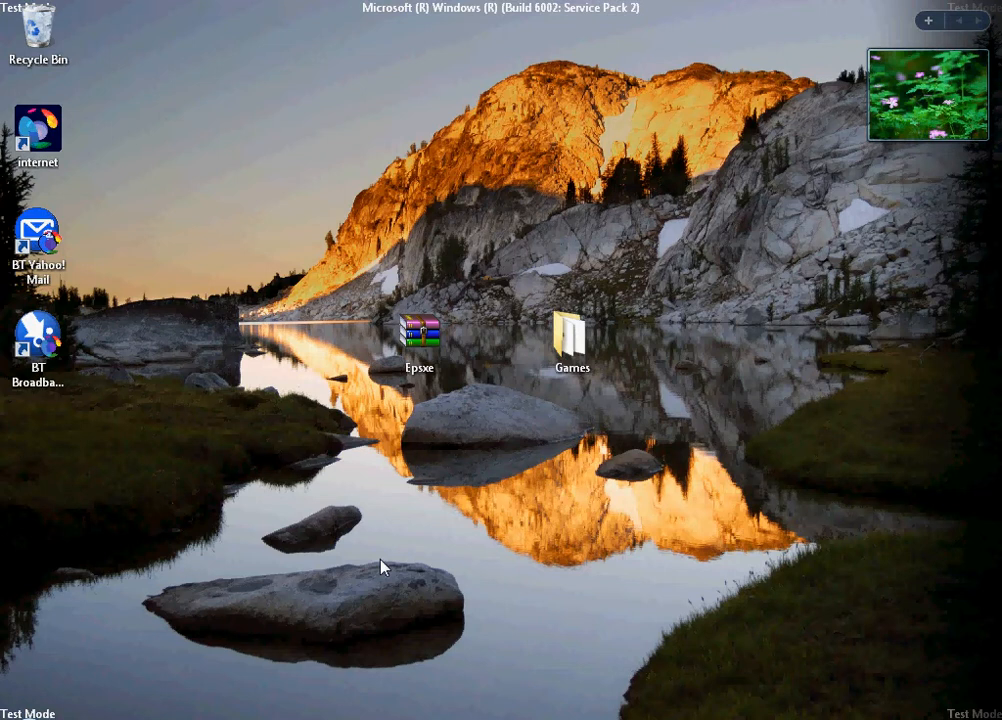
{"action": "mouse_move", "coordinate": [468, 290]}
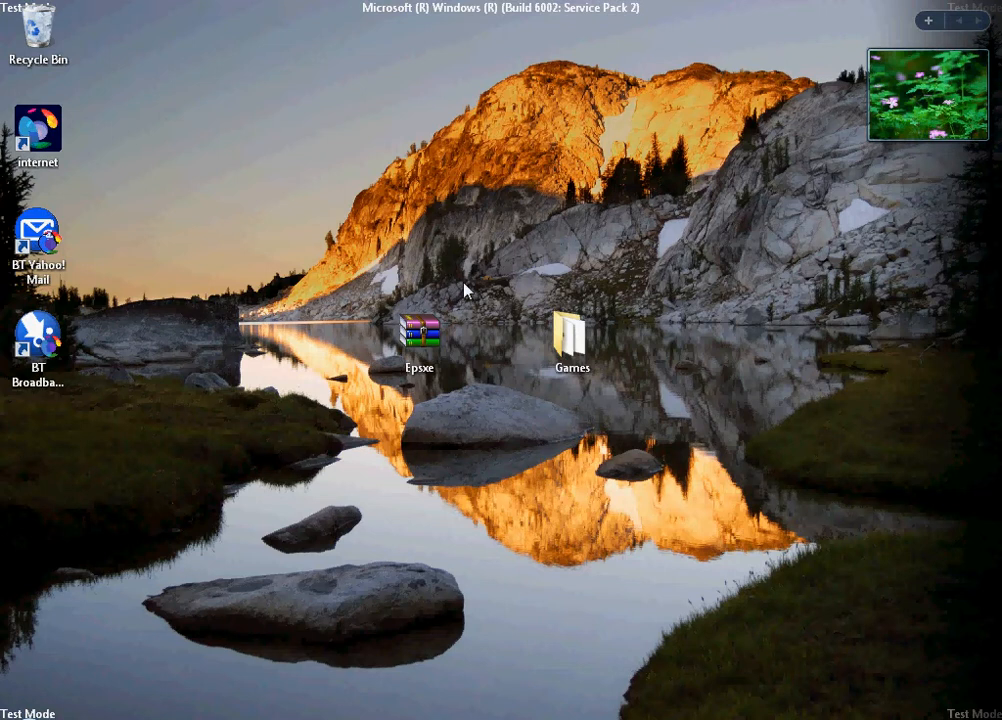
Step: Extract Epsxe.rar's contents to a desktop Epsxe folder and select ePSXe.exe inside it
{"action": "double_click", "coordinate": [420, 336]}
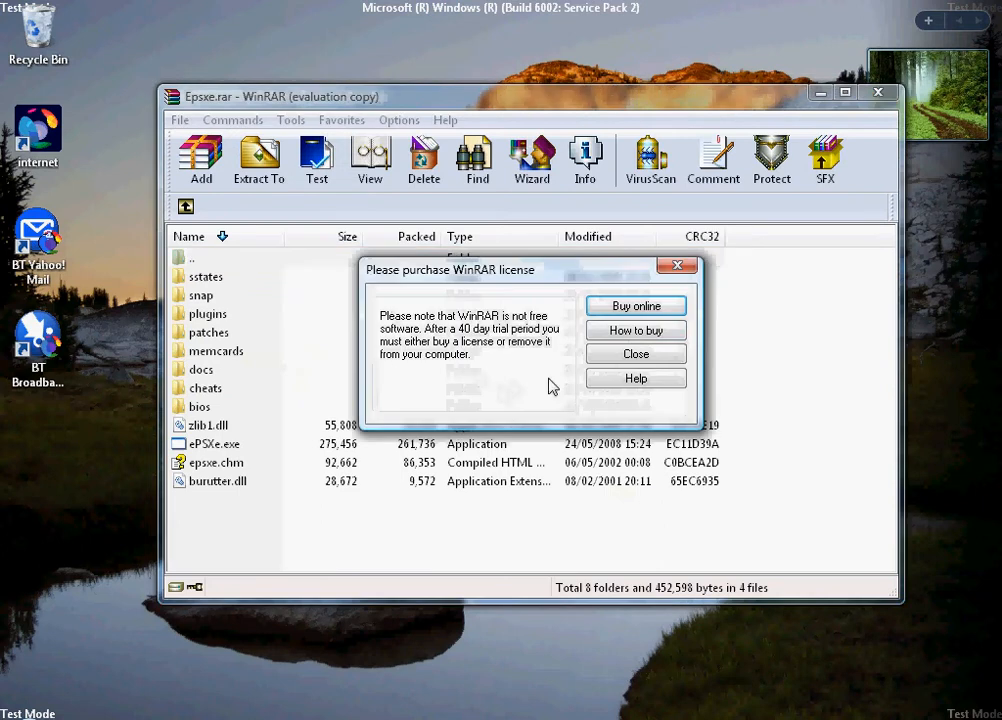
{"action": "left_click", "coordinate": [636, 352]}
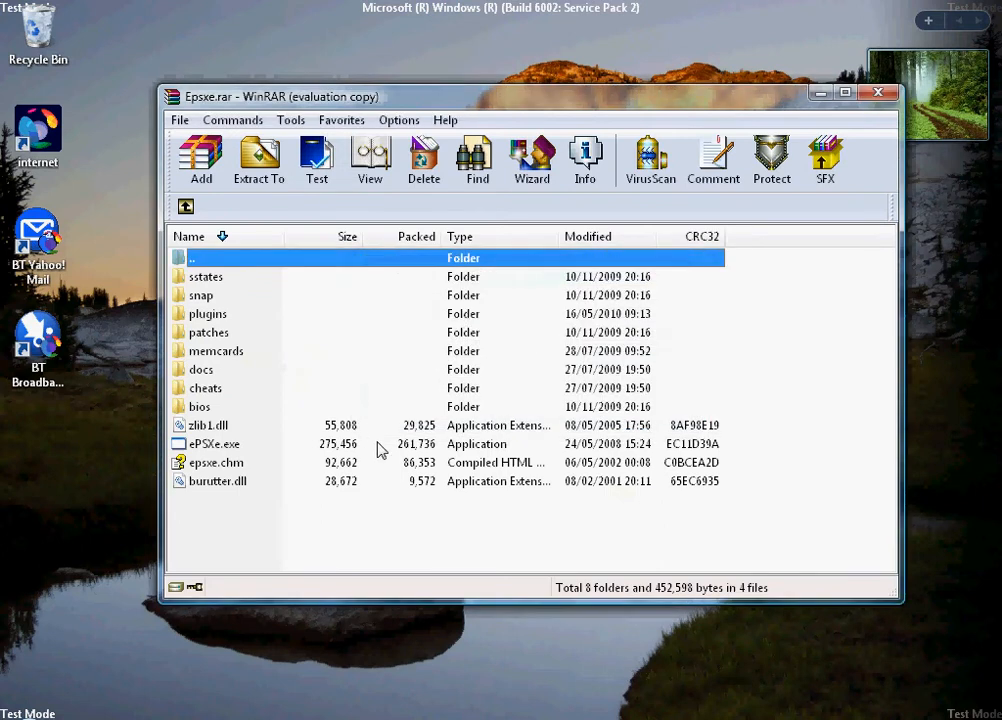
{"action": "left_click", "coordinate": [258, 160]}
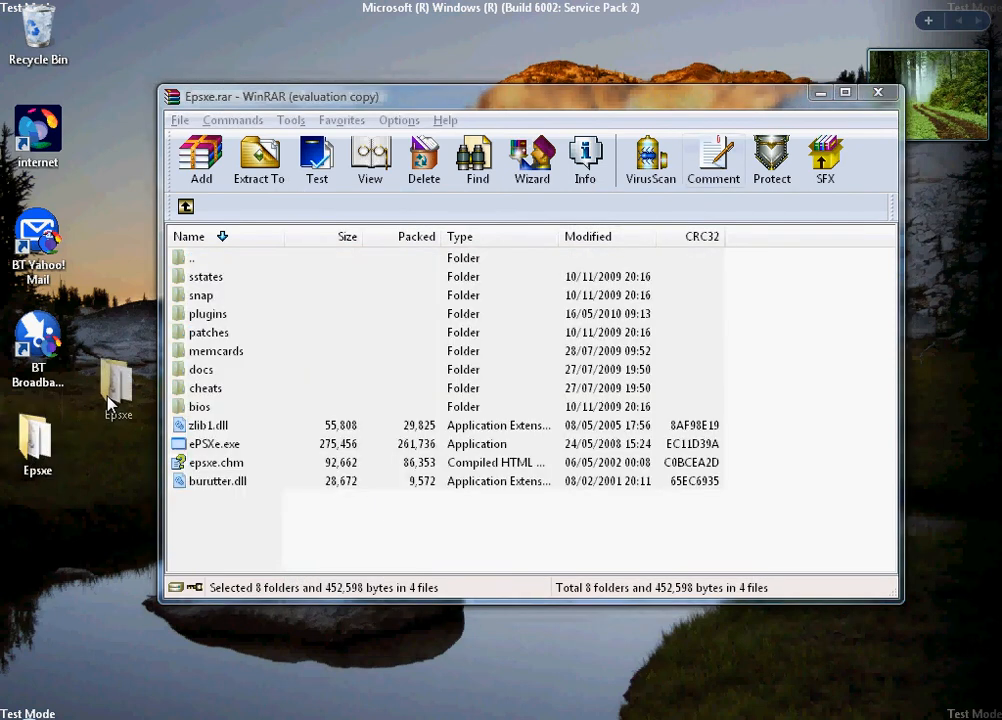
{"action": "left_click", "coordinate": [880, 92]}
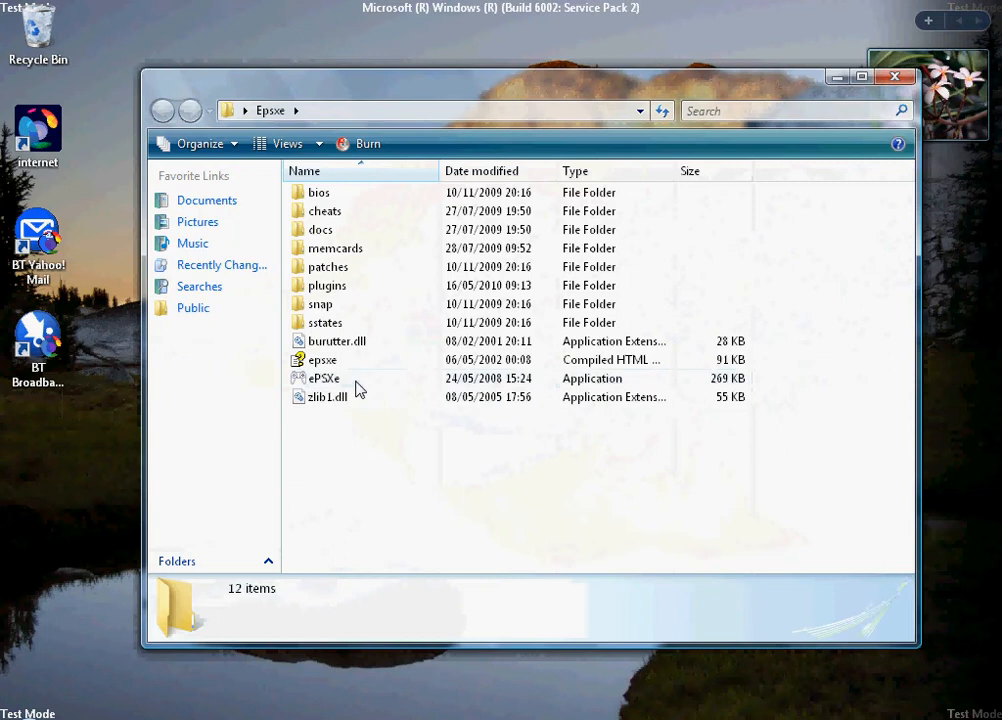
{"action": "left_click", "coordinate": [324, 378]}
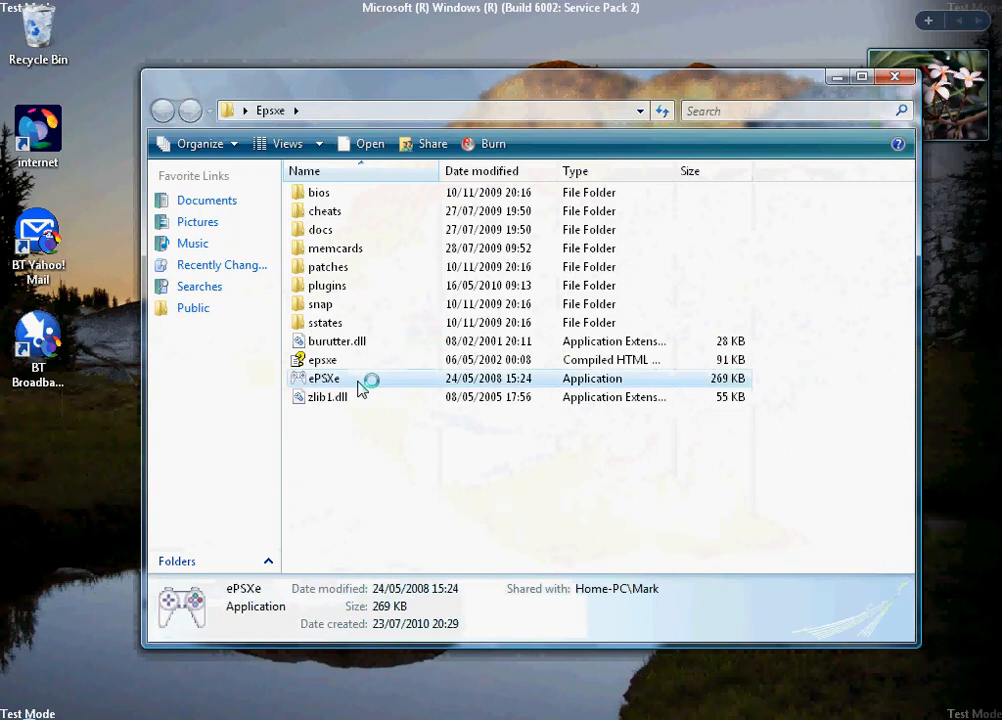
Step: Launch ePSXe 1.7.0, browse its Config menu including Game Pad, and close the Explorer folder
{"action": "double_click", "coordinate": [324, 378]}
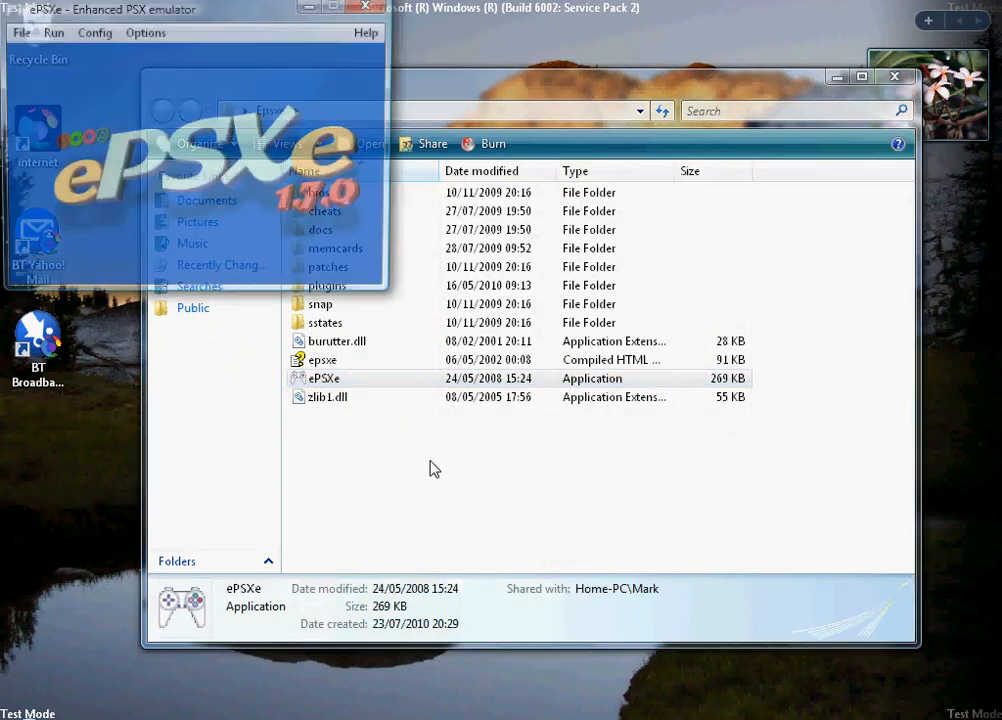
{"action": "left_click", "coordinate": [92, 34]}
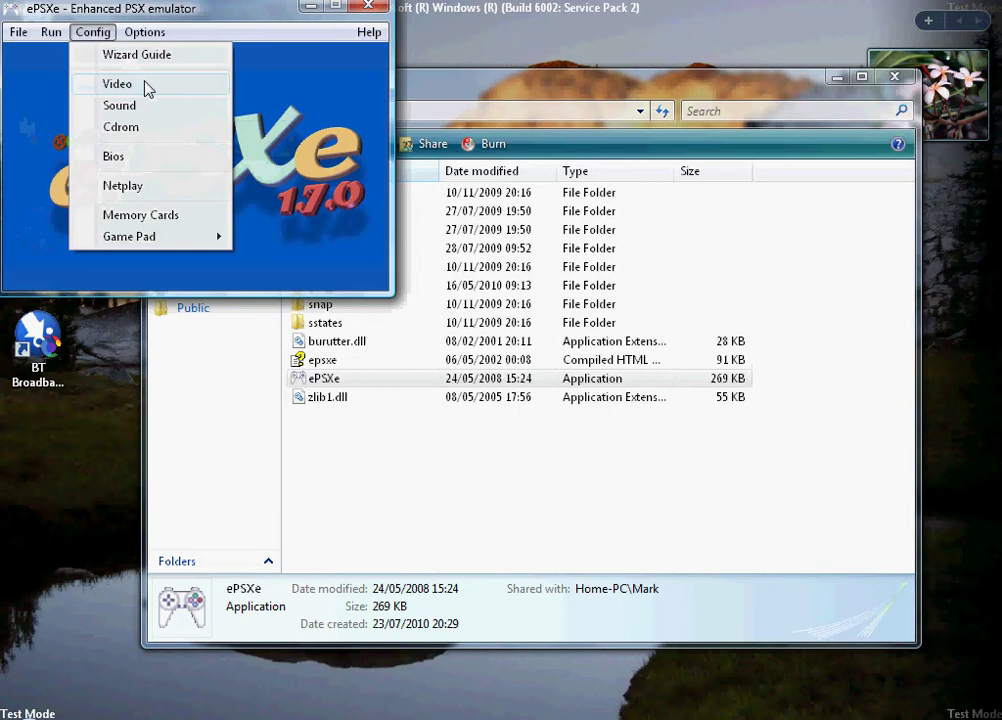
{"action": "mouse_move", "coordinate": [148, 128]}
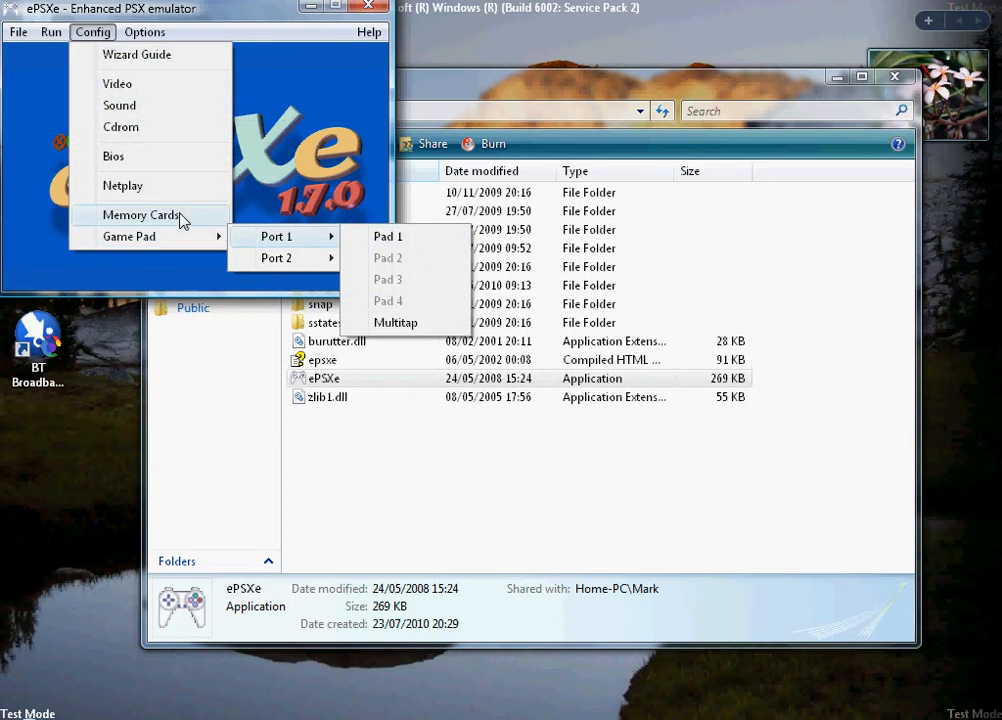
{"action": "mouse_move", "coordinate": [200, 84]}
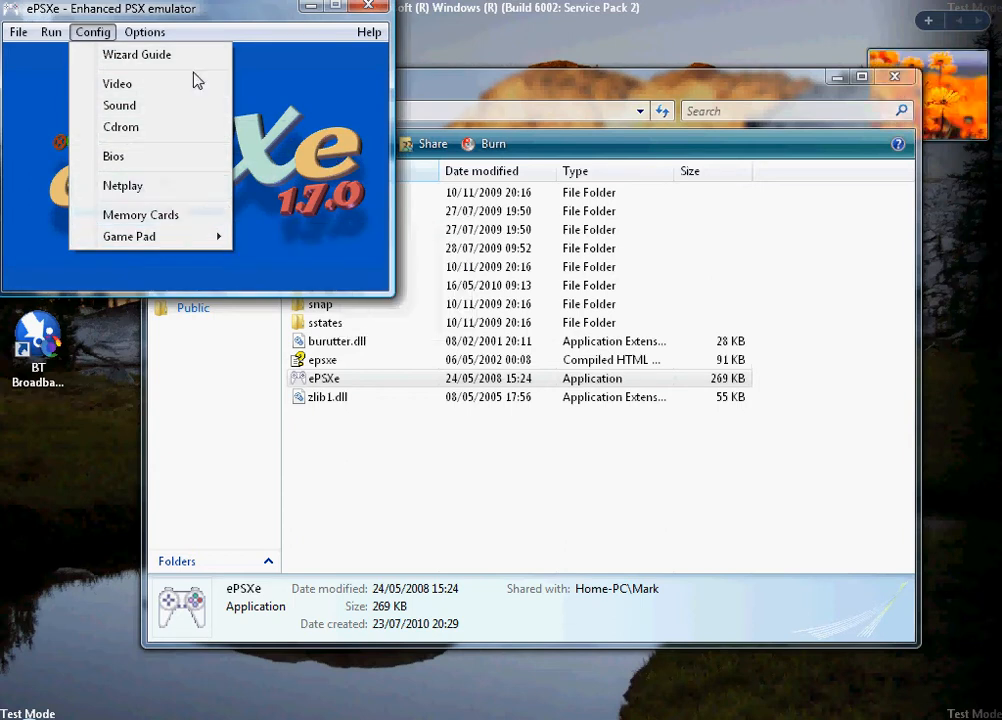
{"action": "mouse_move", "coordinate": [148, 56]}
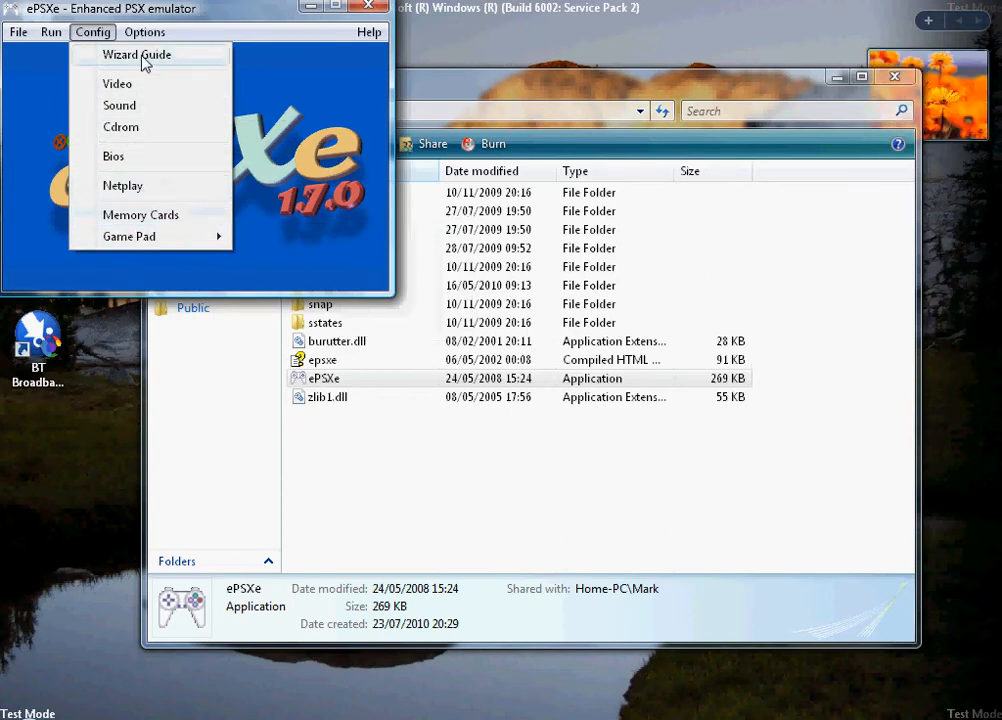
{"action": "left_click", "coordinate": [60, 76]}
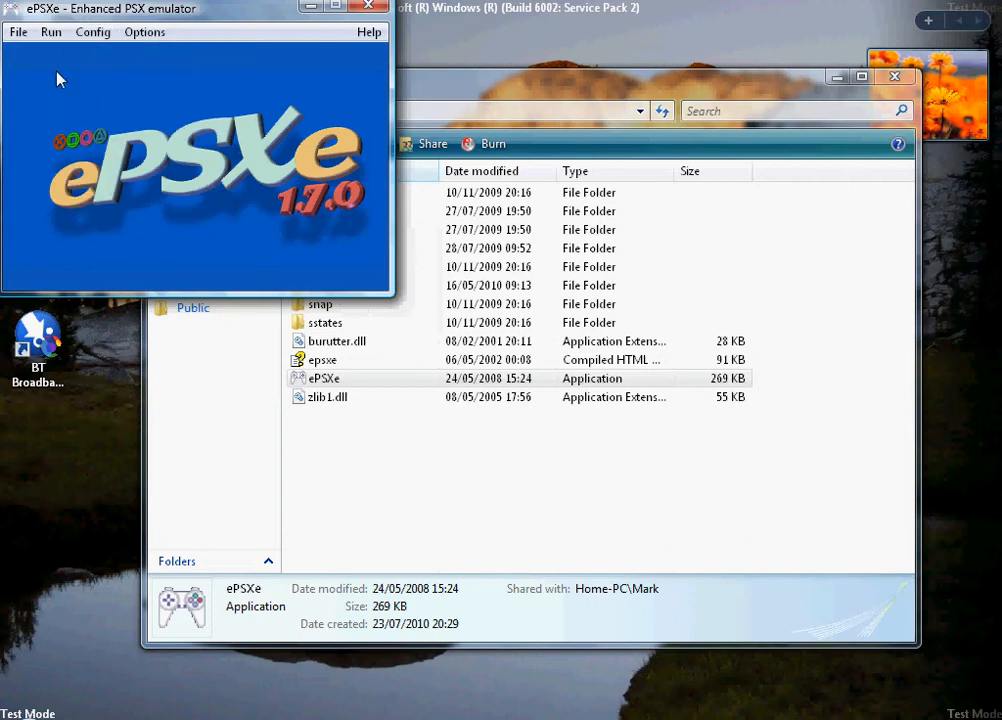
{"action": "mouse_move", "coordinate": [808, 62]}
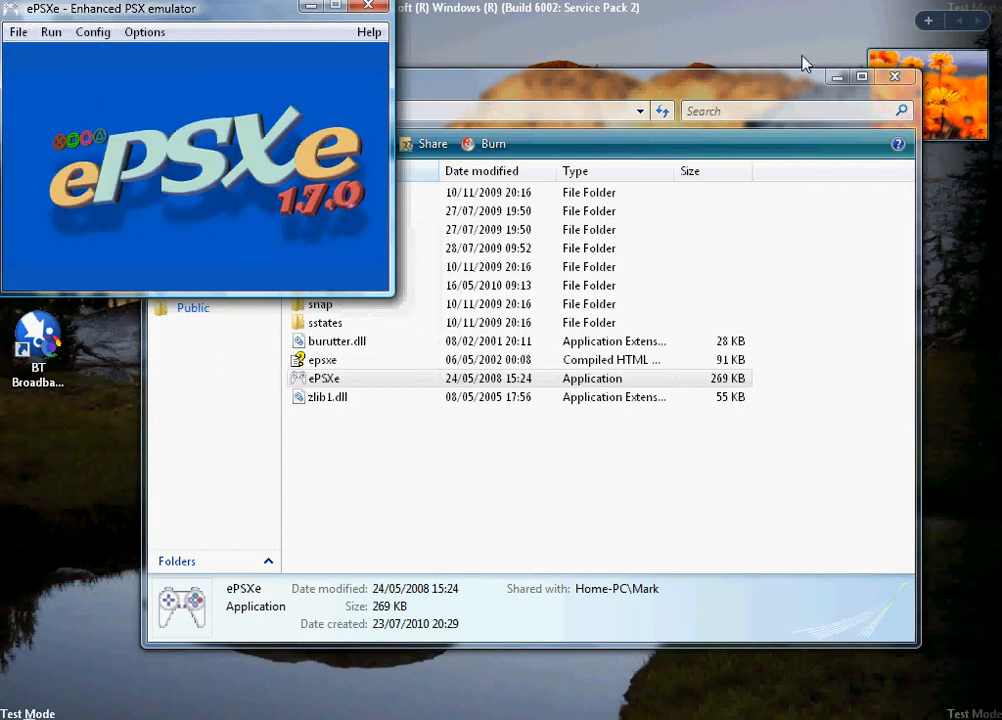
{"action": "left_click", "coordinate": [894, 78]}
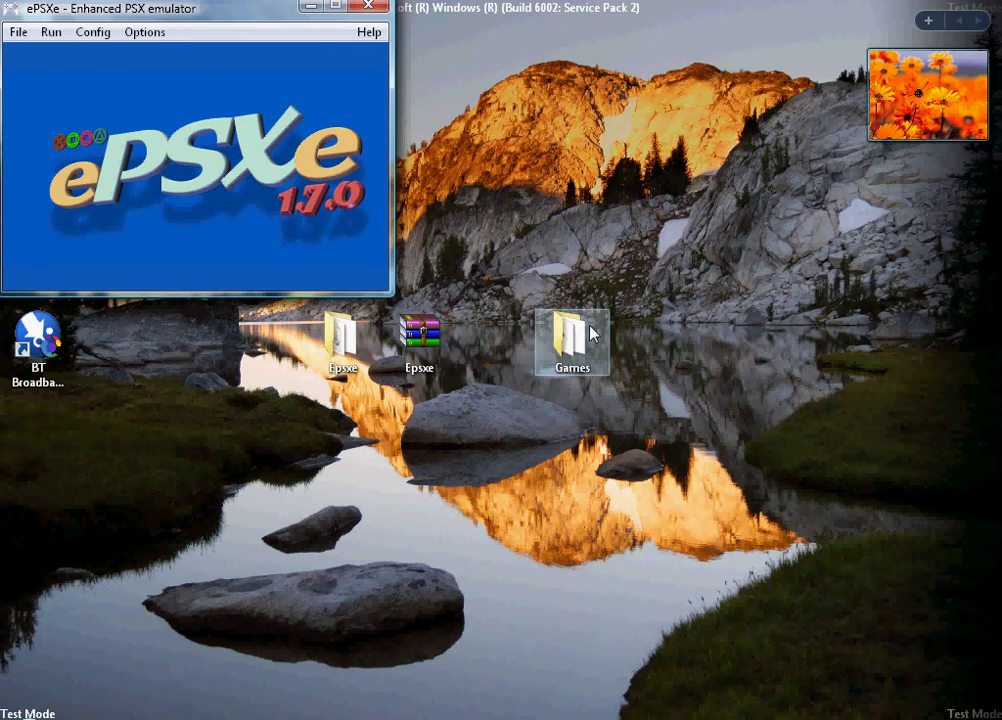
Step: Show the Run menu with Continue, Reset and save/load state entries, no game loaded
{"action": "left_click", "coordinate": [52, 40]}
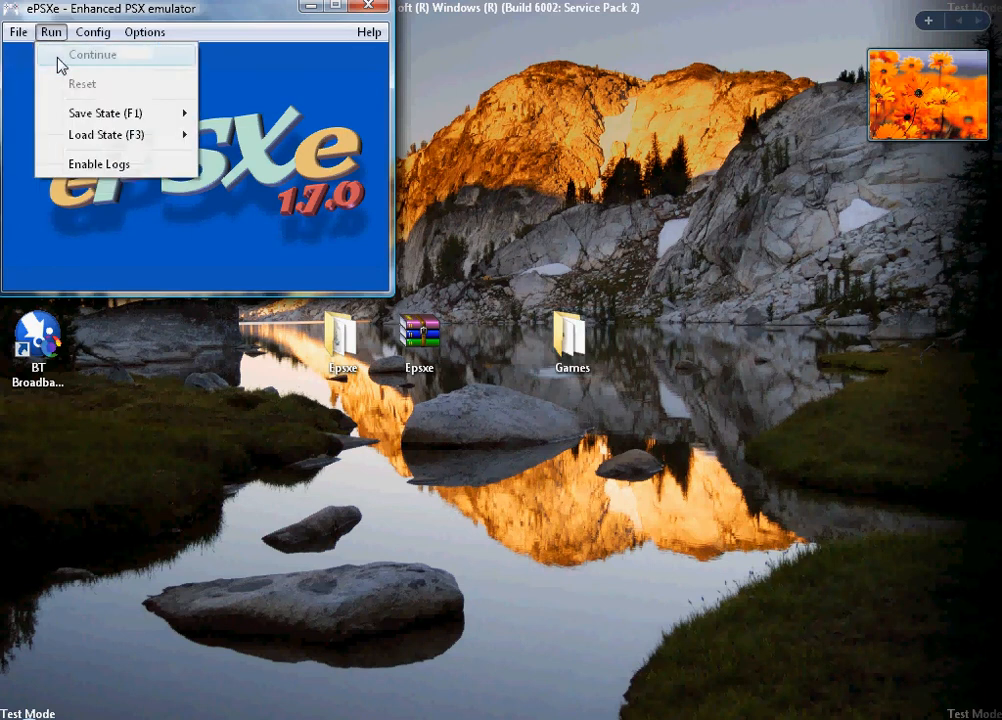